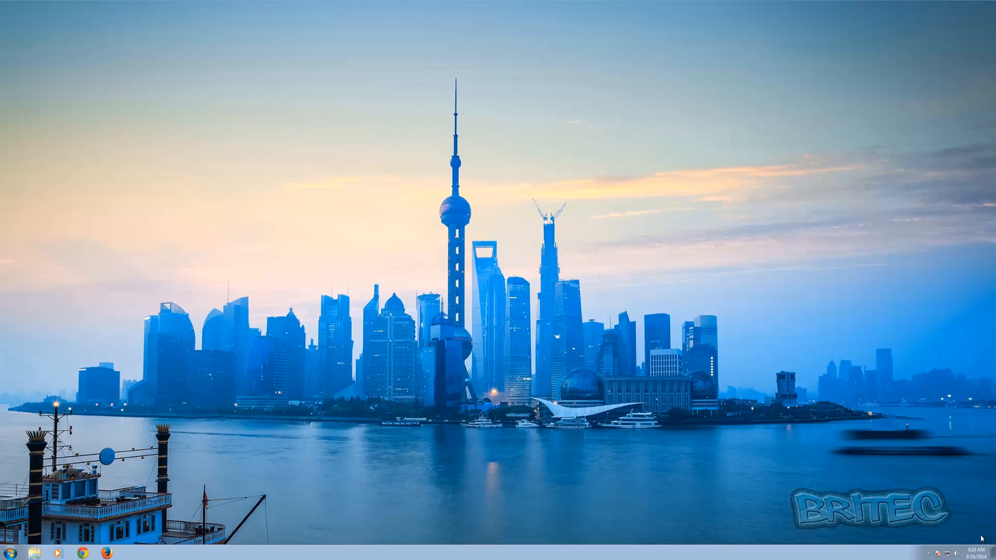
pyautogui.moveTo(480, 409)
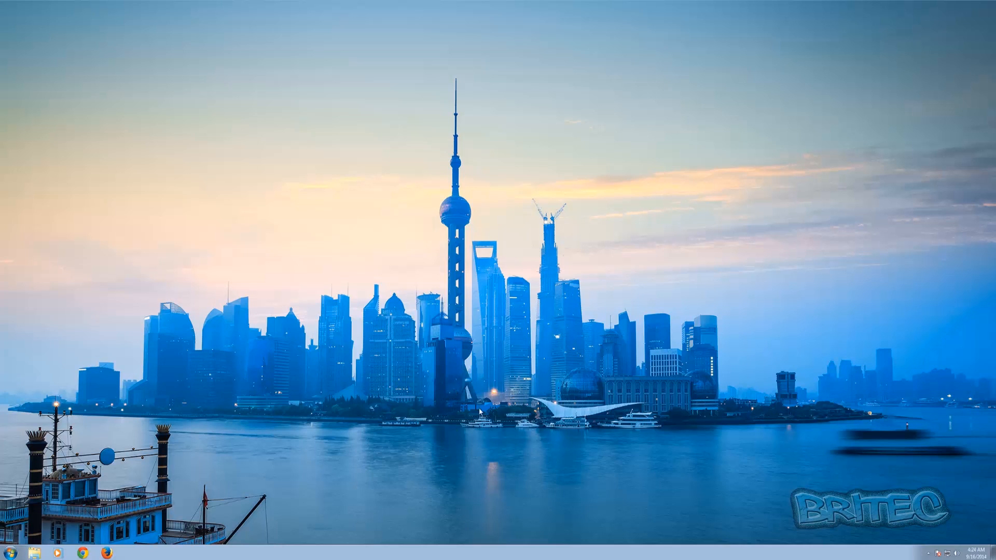
# Search the Start menu for 'gpedit.msc' to launch the Group Policy Editor.
pyautogui.click(23, 542)
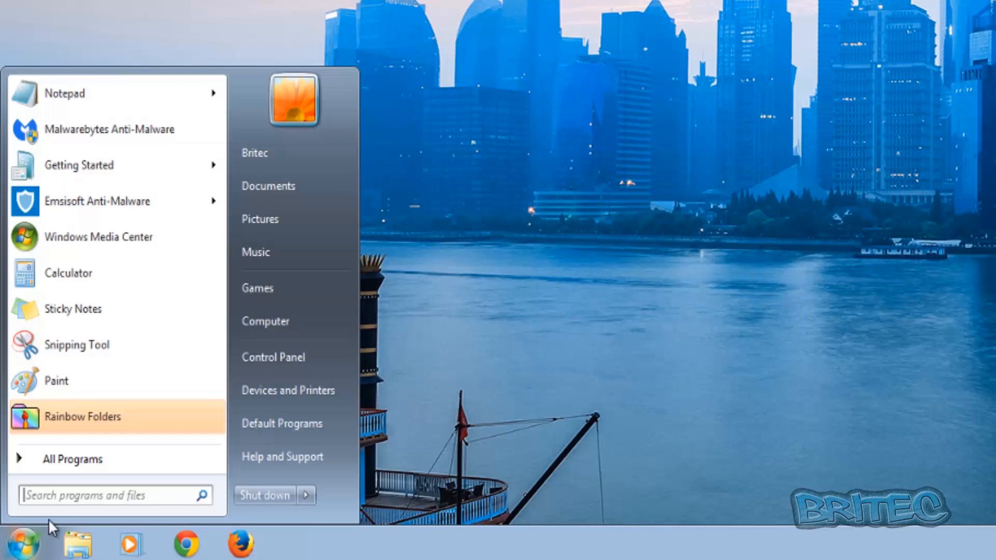
pyautogui.click(114, 495)
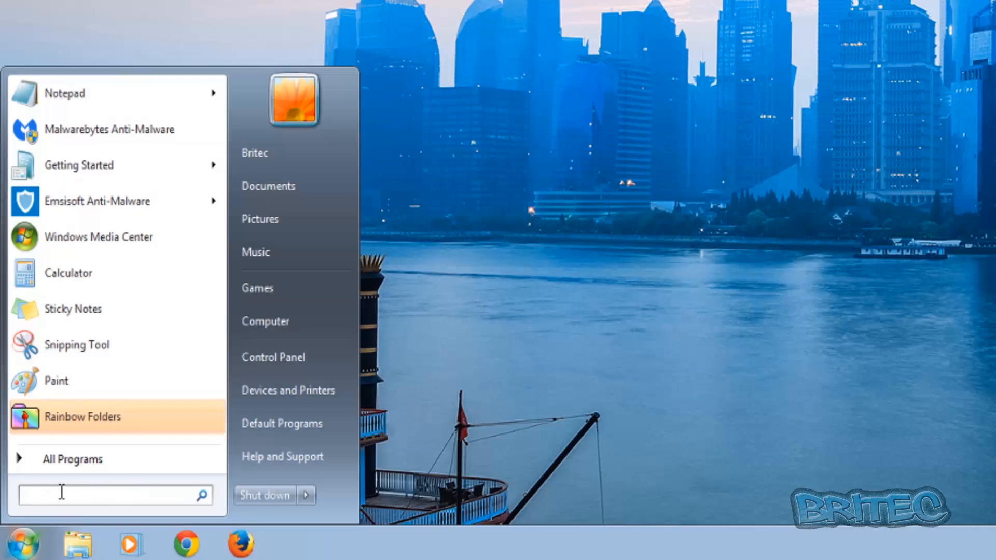
pyautogui.write('gpedit')
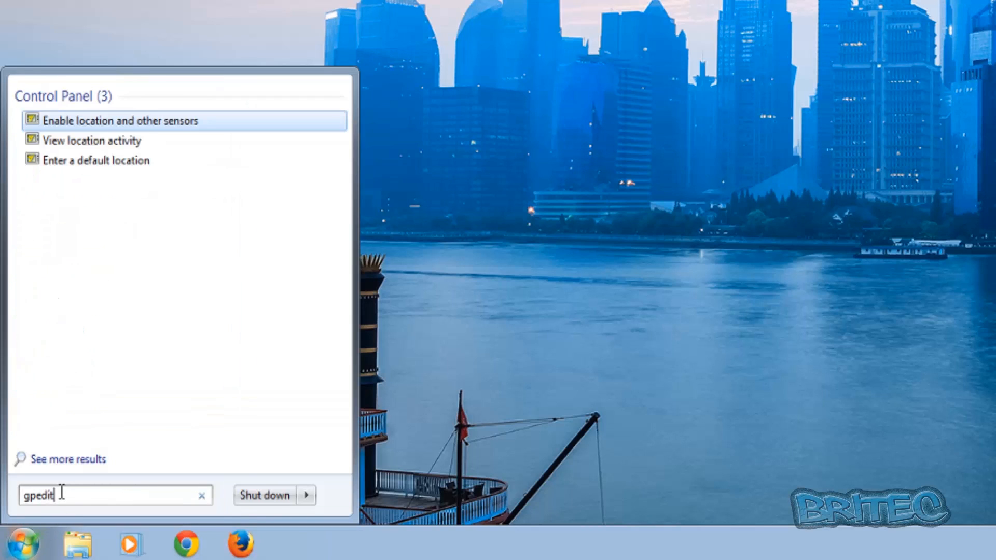
pyautogui.write('.msc')
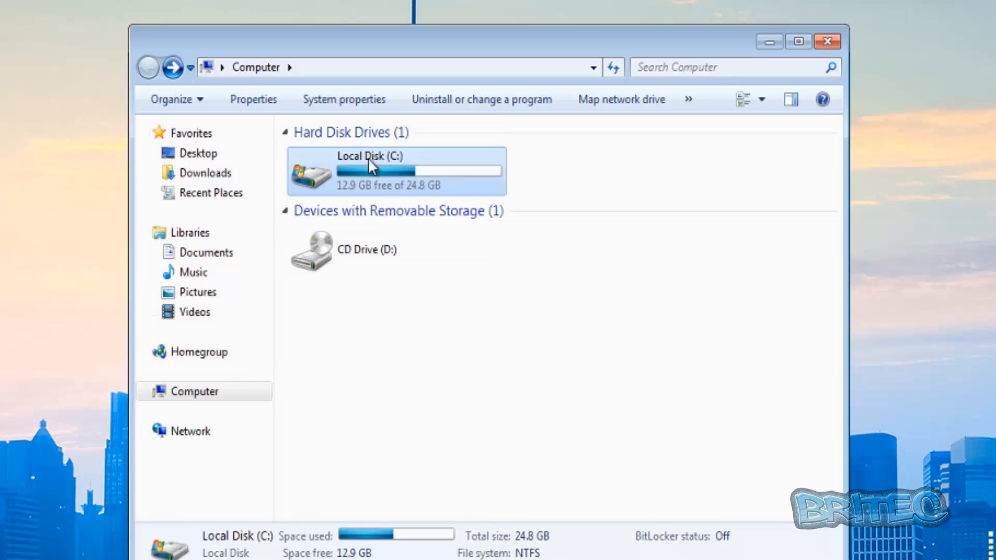
pyautogui.moveTo(445, 172)
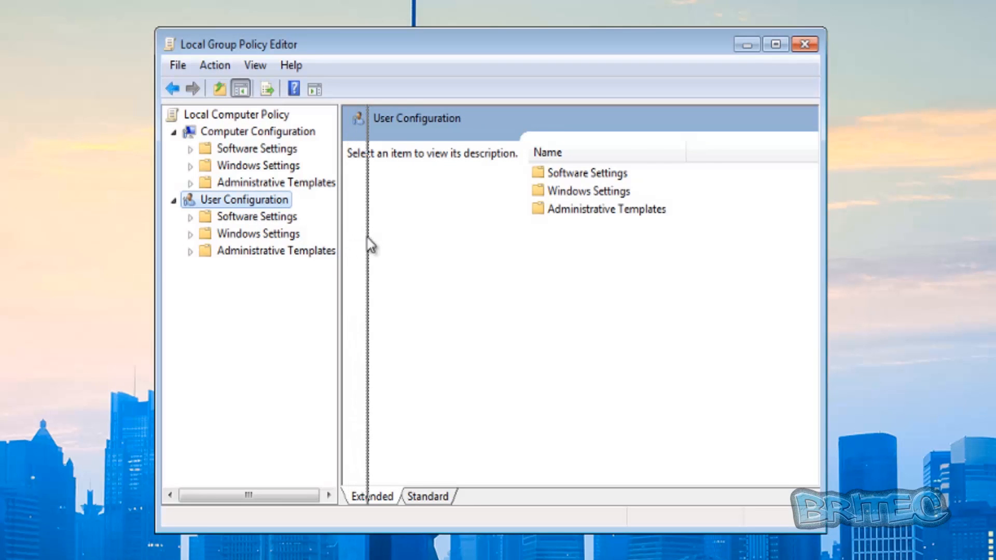
# Expand User Configuration > Administrative Templates > Windows Components > Windows Explorer.
pyautogui.click(276, 250)
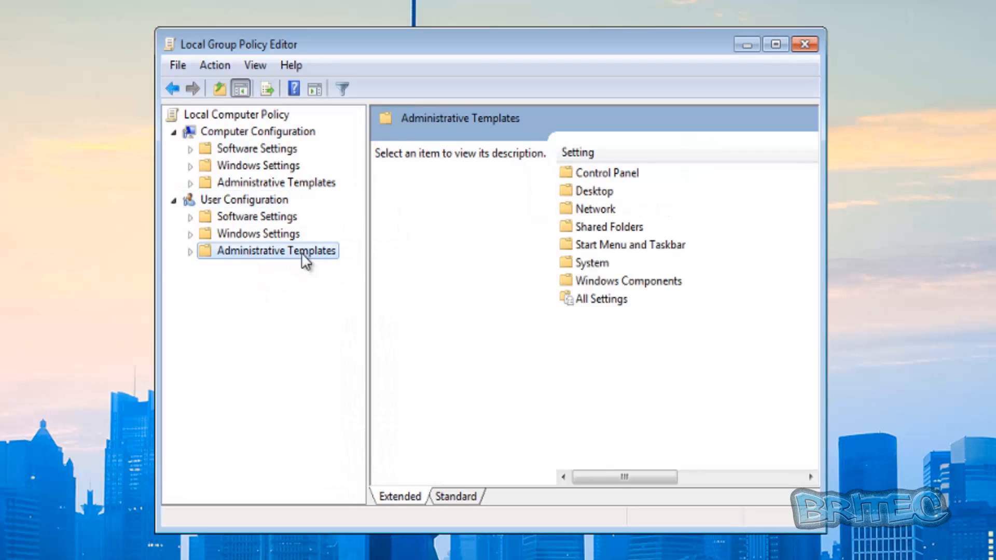
pyautogui.click(189, 250)
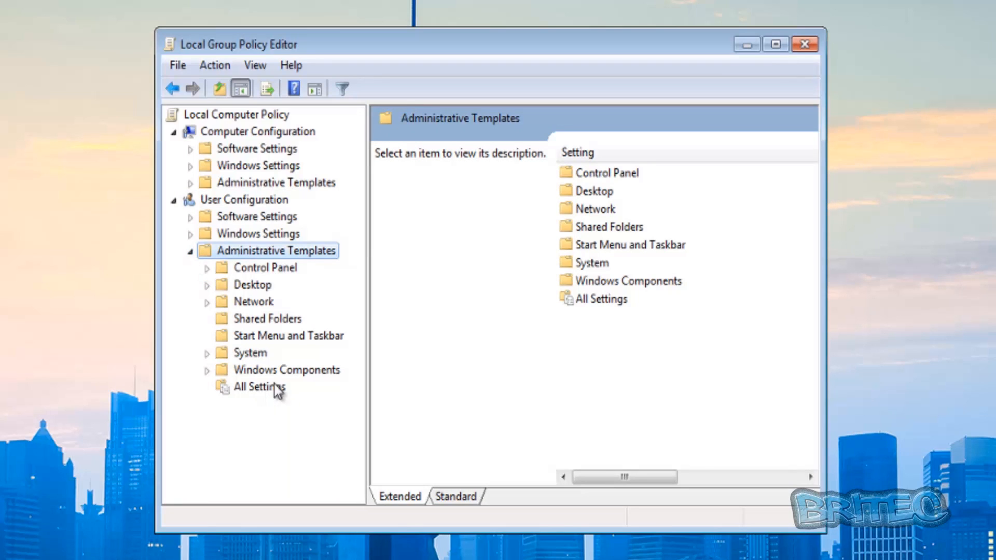
pyautogui.click(286, 369)
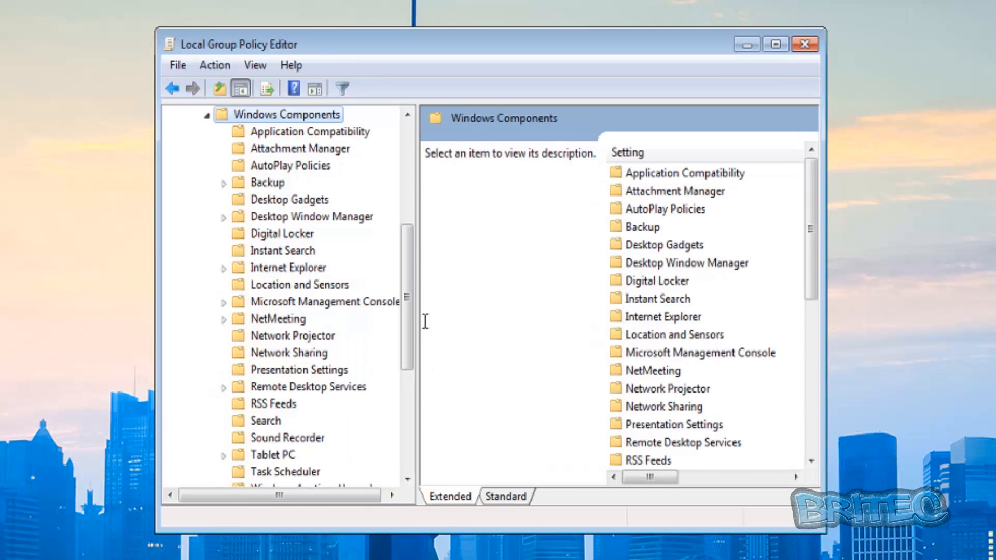
pyautogui.scroll(-3)
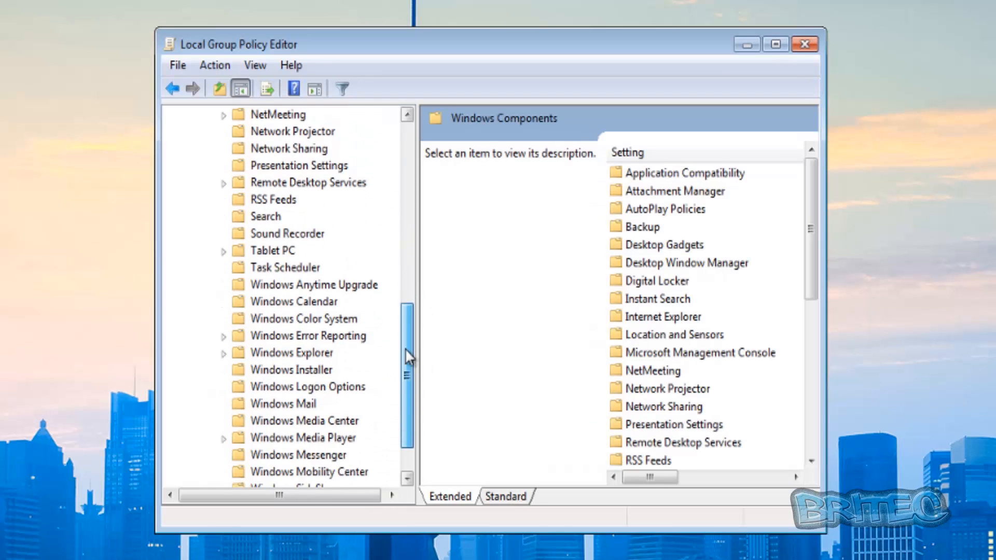
pyautogui.click(292, 352)
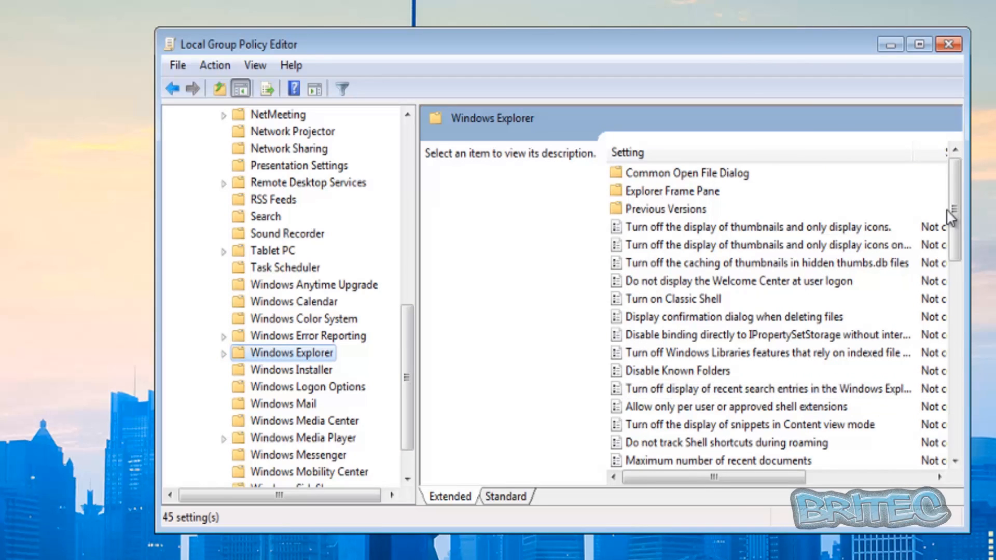
# Select the 'Prevent access to drives from My Computer' policy and read its description.
pyautogui.scroll(-3)
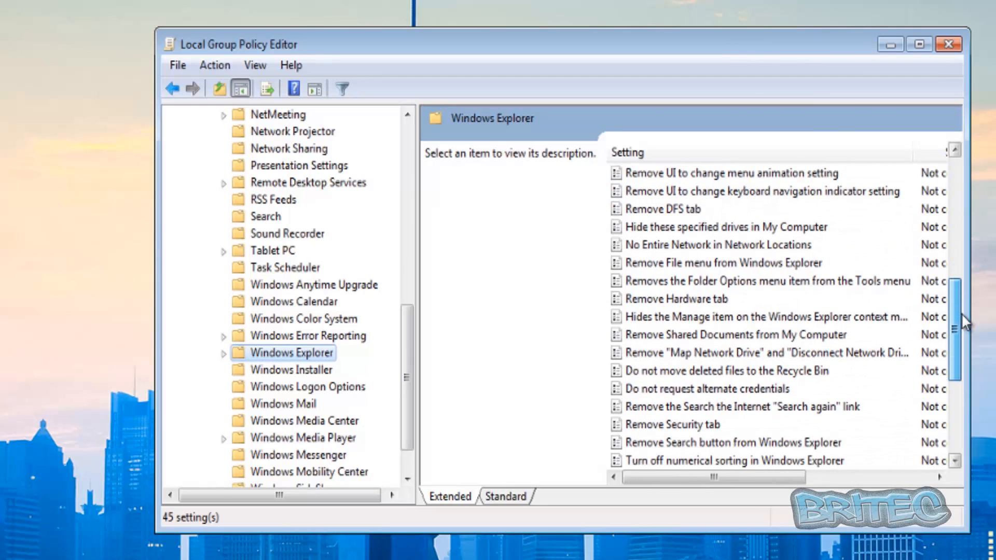
pyautogui.scroll(-3)
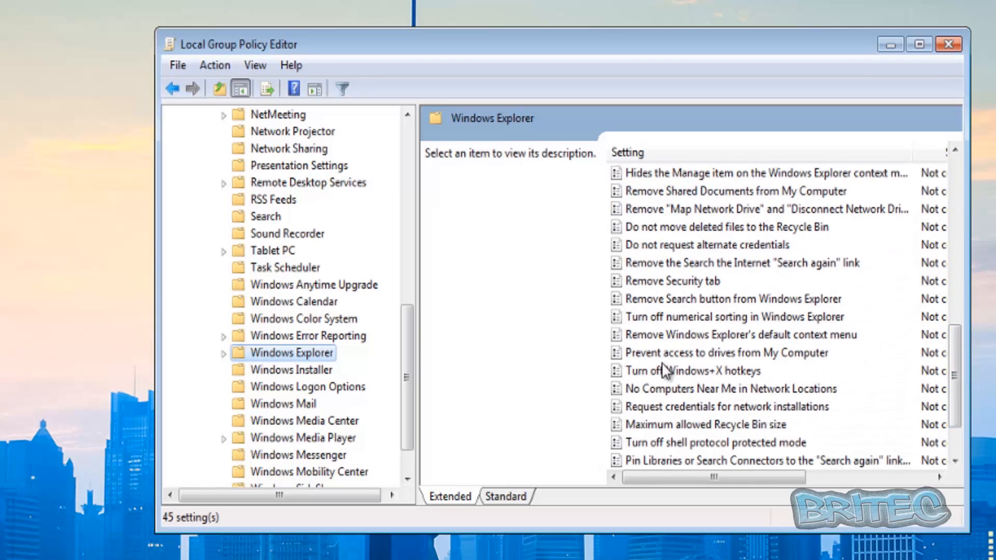
pyautogui.click(726, 353)
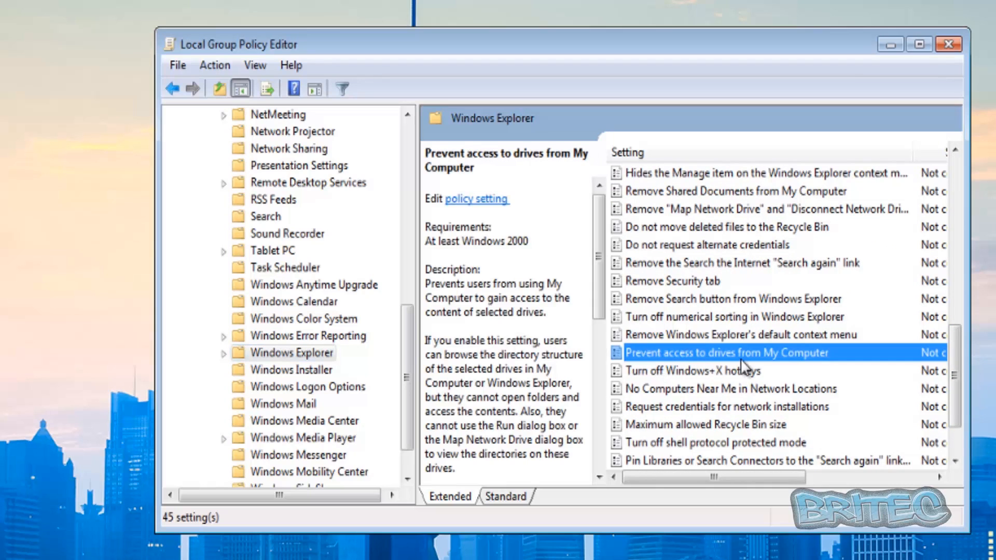
pyautogui.moveTo(787, 367)
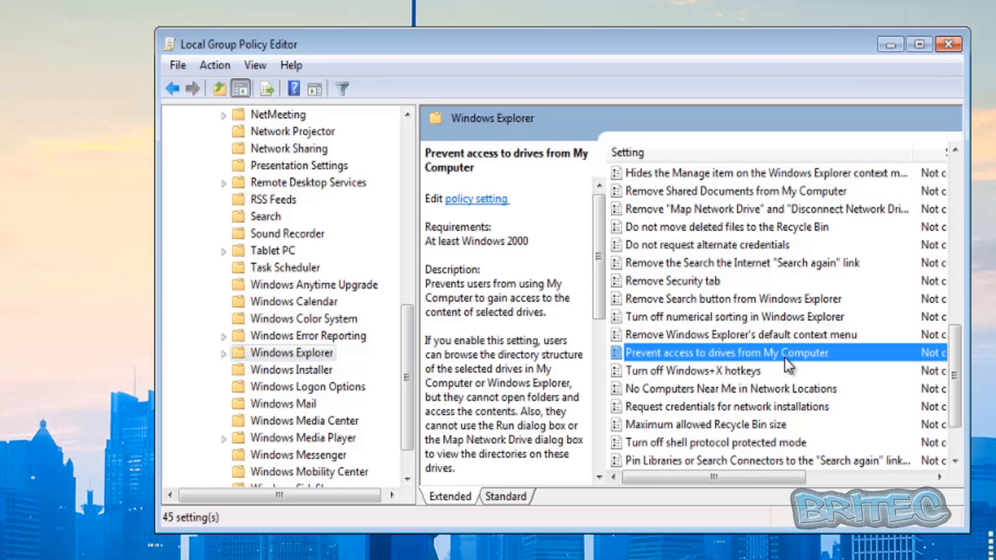
pyautogui.moveTo(772, 368)
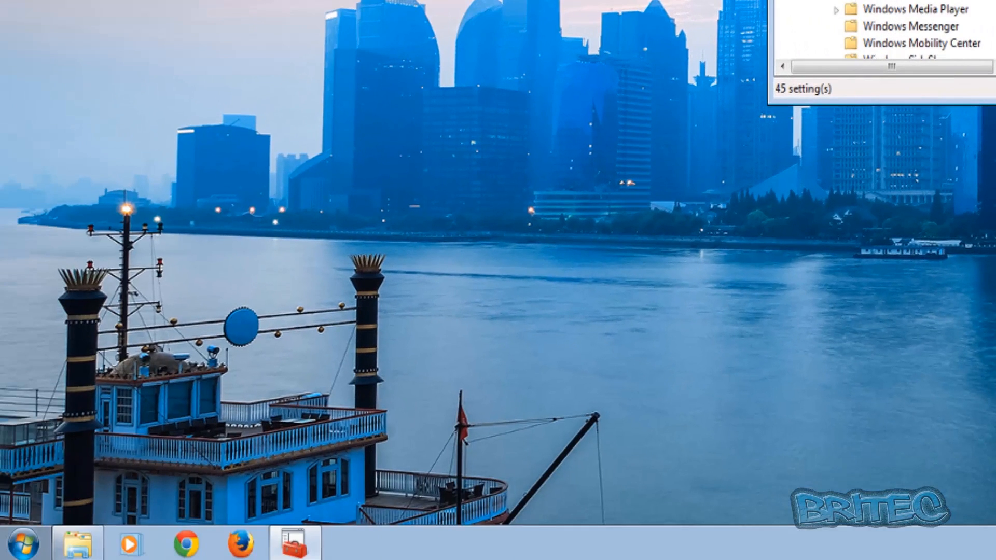
# Enable the policy with 'Restrict C drive only' chosen from the drive combinations.
pyautogui.click(727, 353)
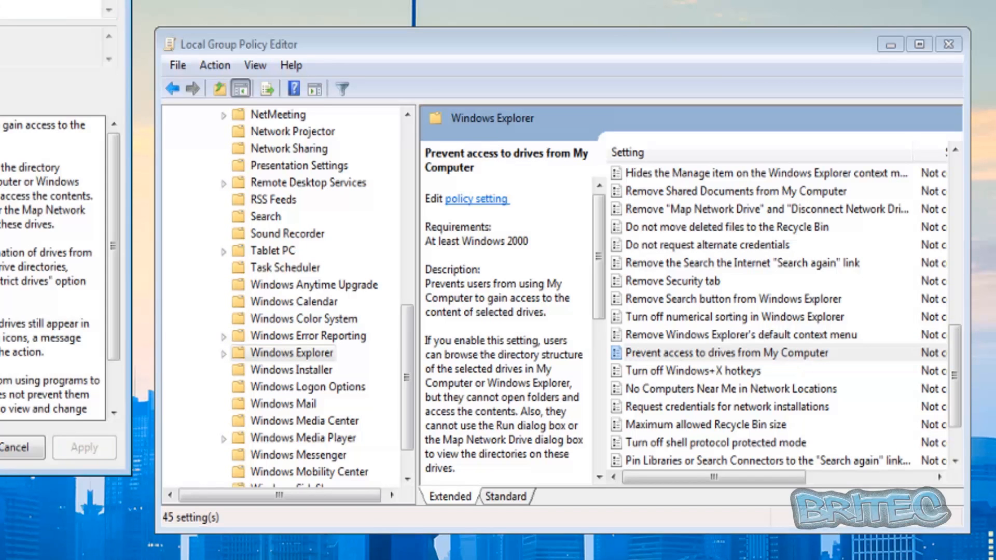
pyautogui.doubleClick(726, 353)
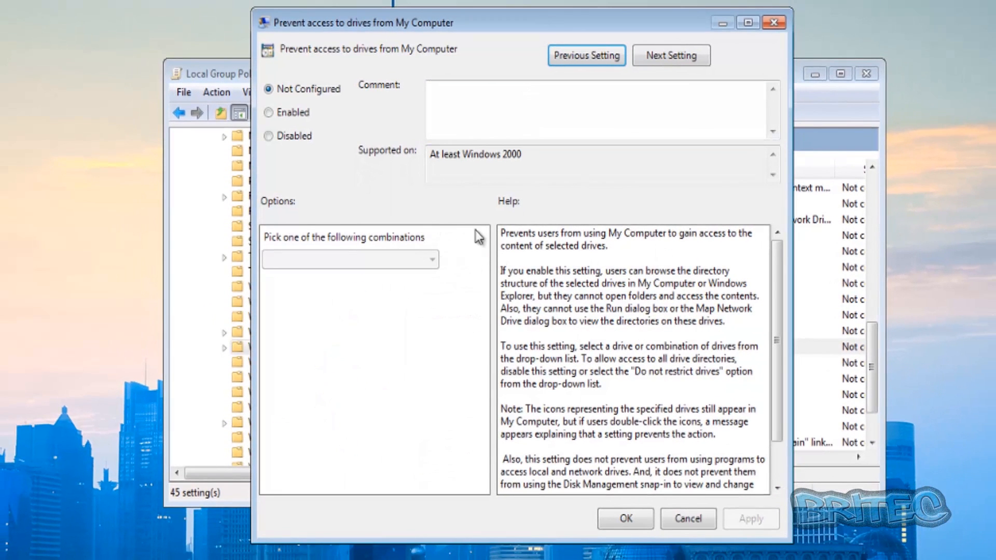
pyautogui.moveTo(310, 145)
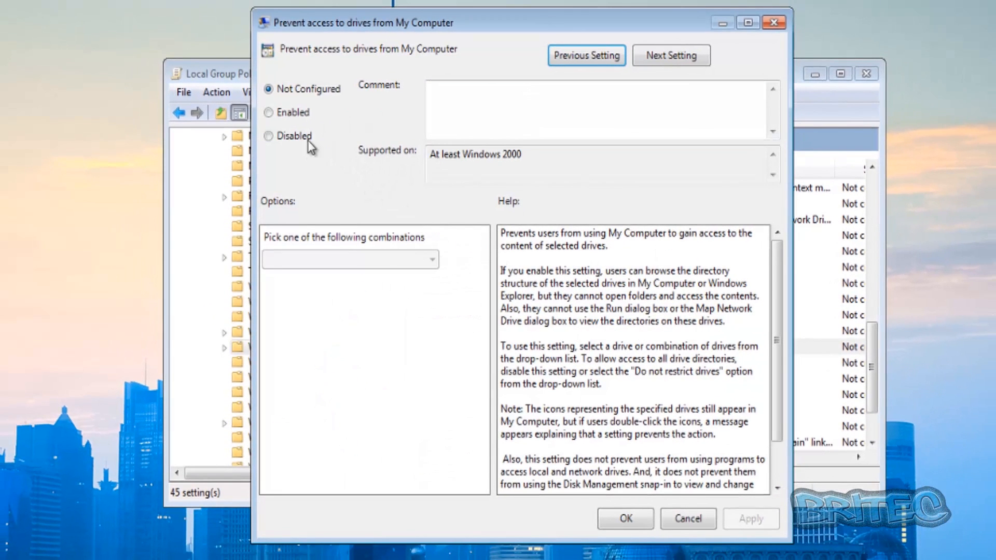
pyautogui.click(270, 112)
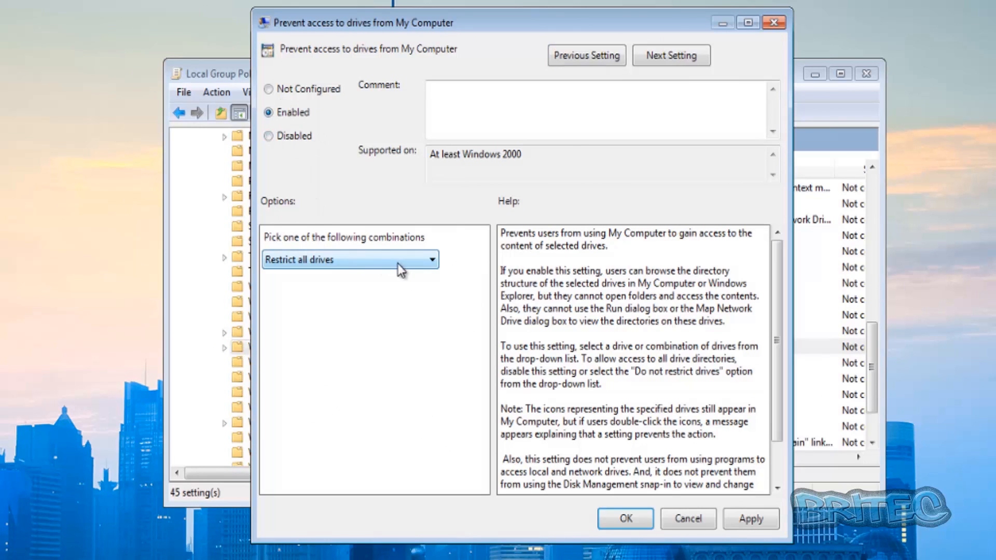
pyautogui.click(431, 259)
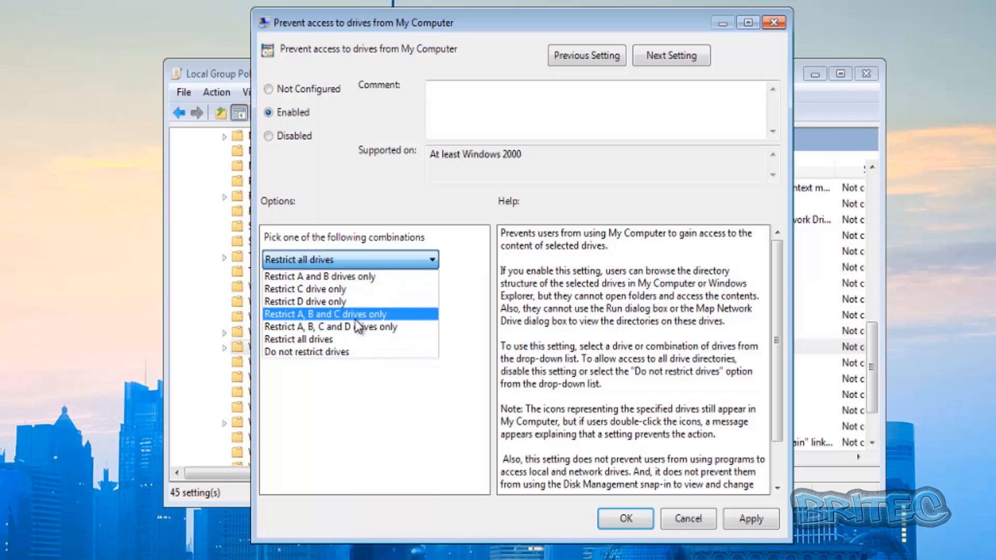
pyautogui.click(304, 288)
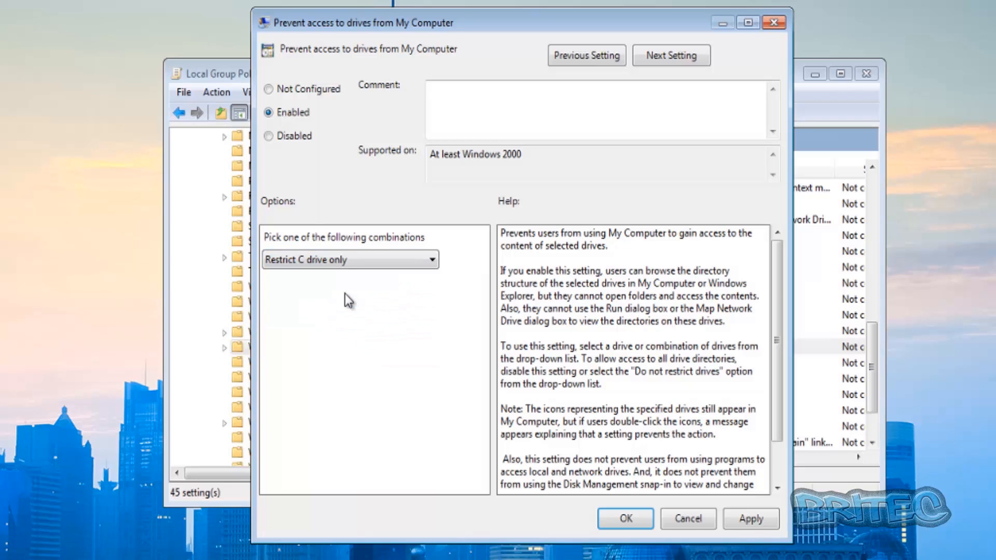
pyautogui.click(601, 109)
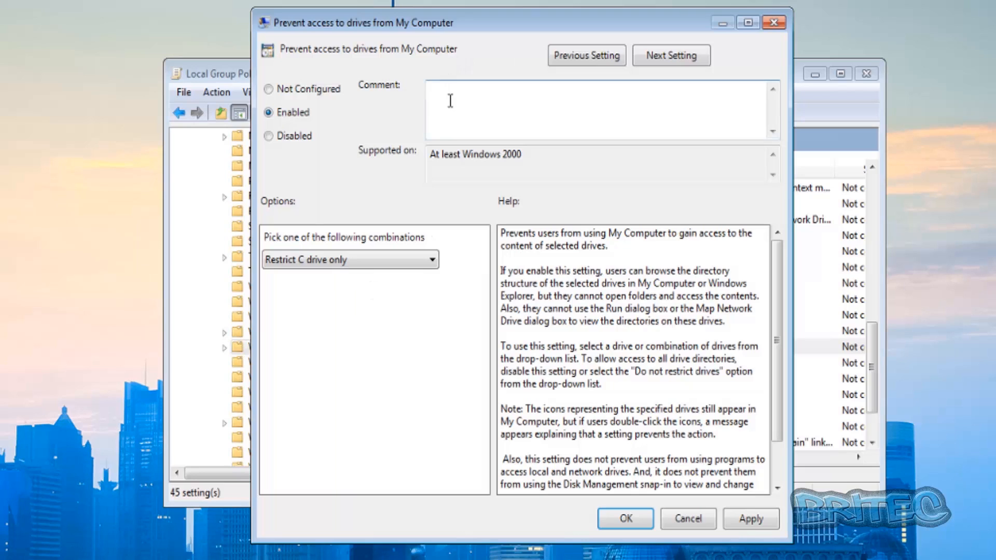
pyautogui.moveTo(592, 100)
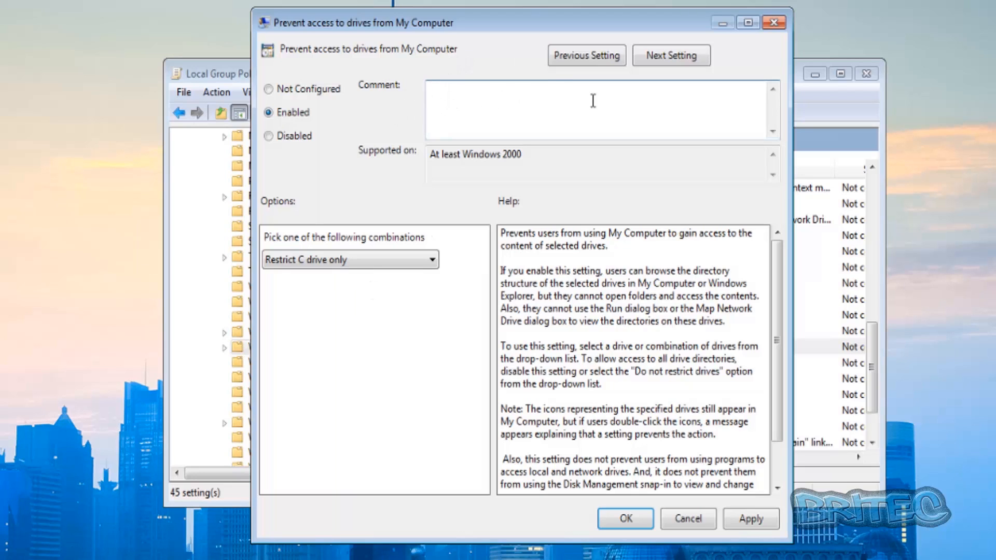
pyautogui.moveTo(538, 107)
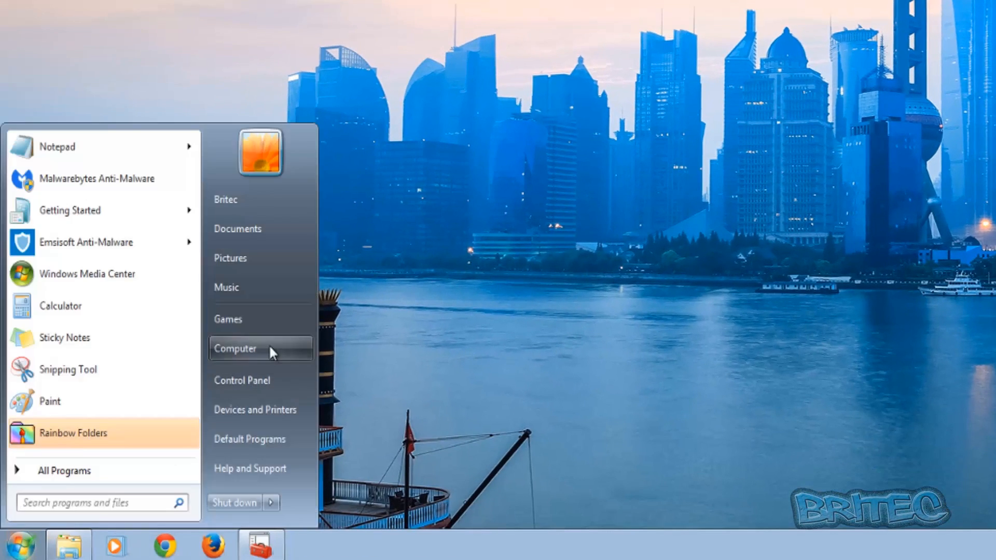
# Try opening Local Disk (C:) in Computer, dismiss the Restrictions message, and close the window.
pyautogui.click(235, 349)
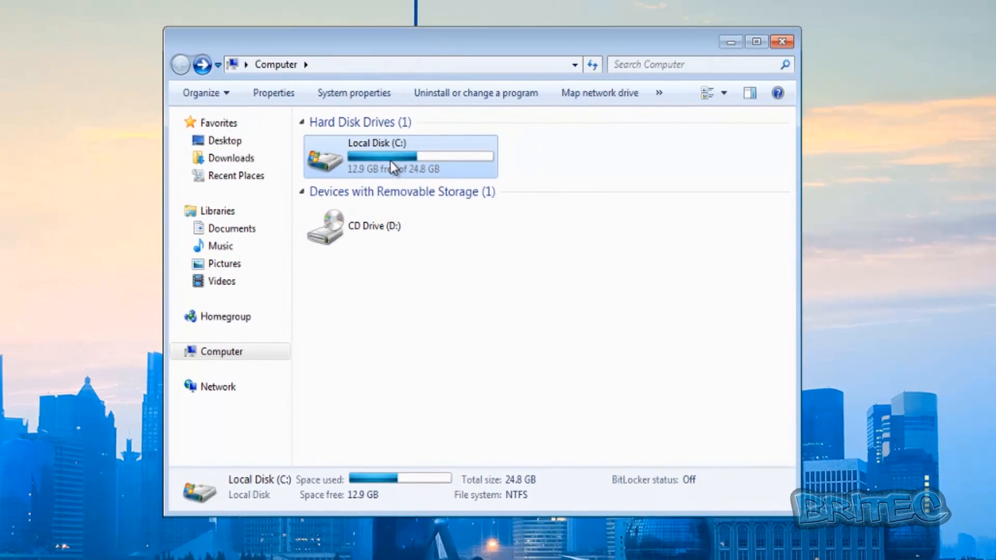
pyautogui.doubleClick(398, 157)
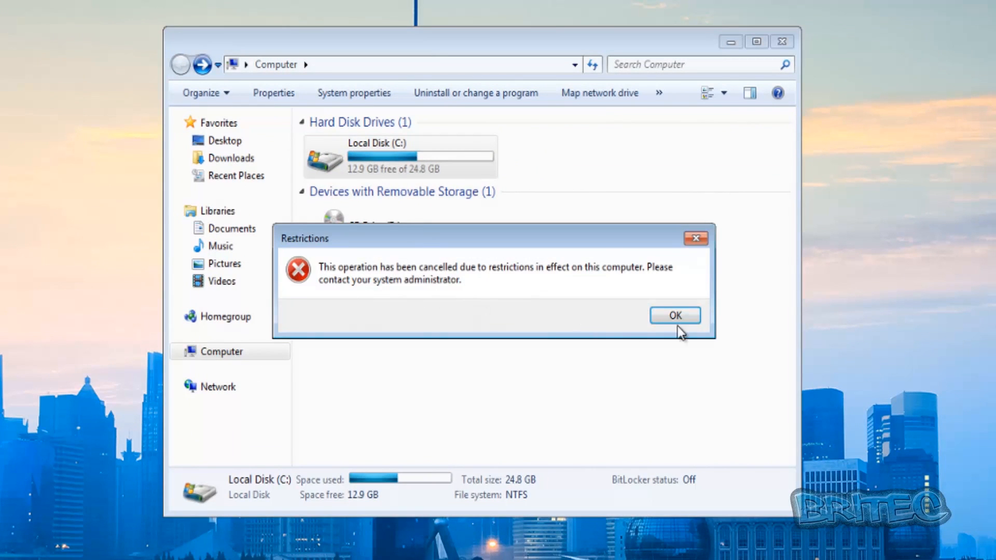
pyautogui.click(674, 315)
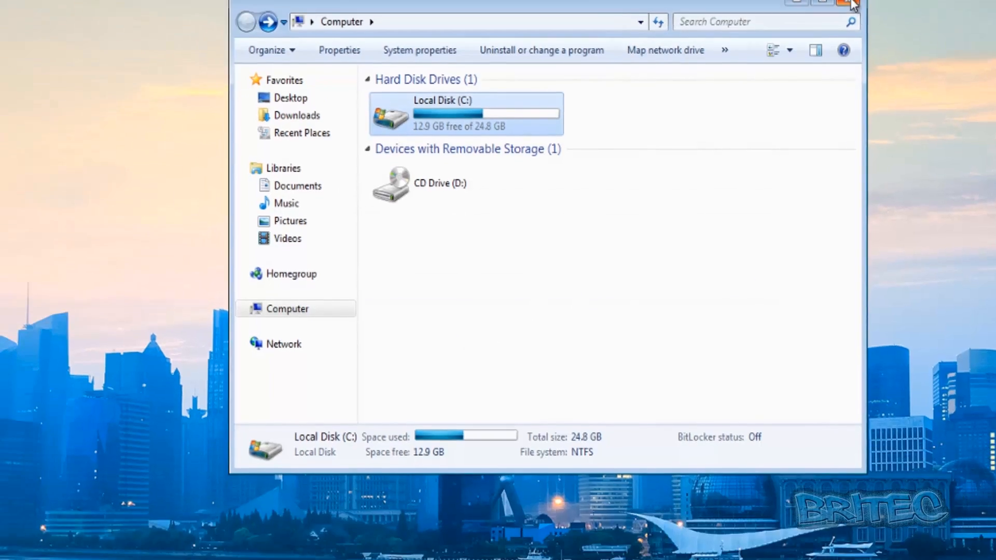
pyautogui.click(21, 544)
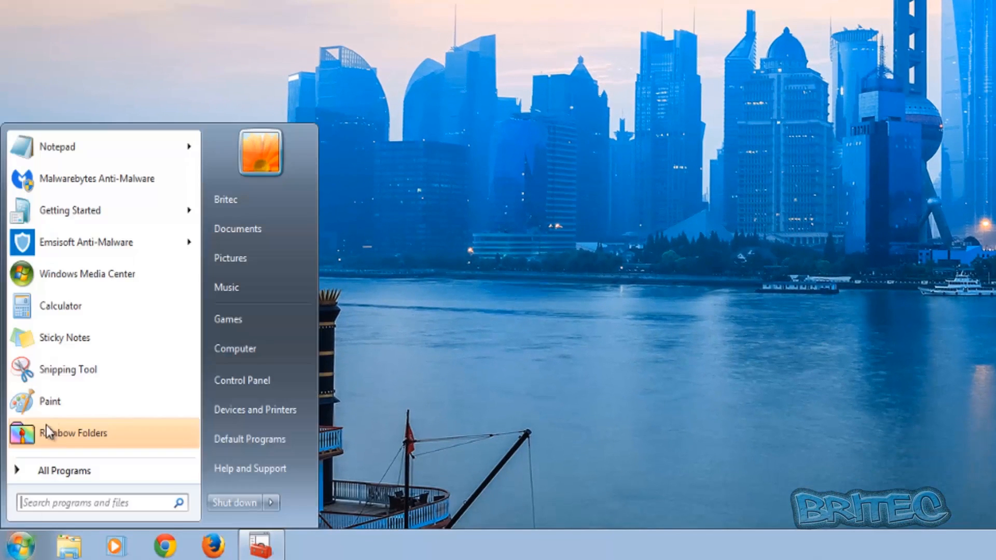
# Reopen the Local Group Policy Editor from the All Programs list.
pyautogui.click(63, 470)
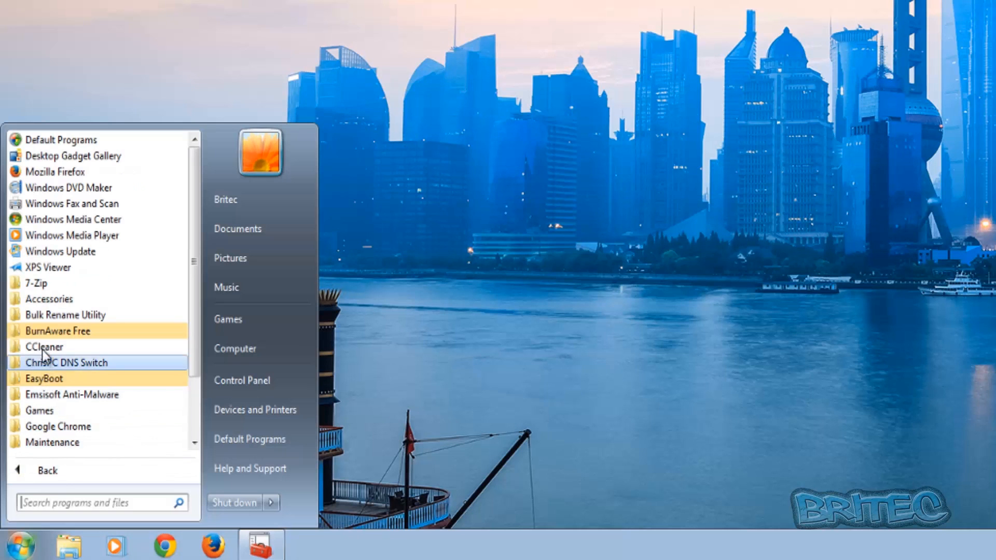
pyautogui.click(44, 347)
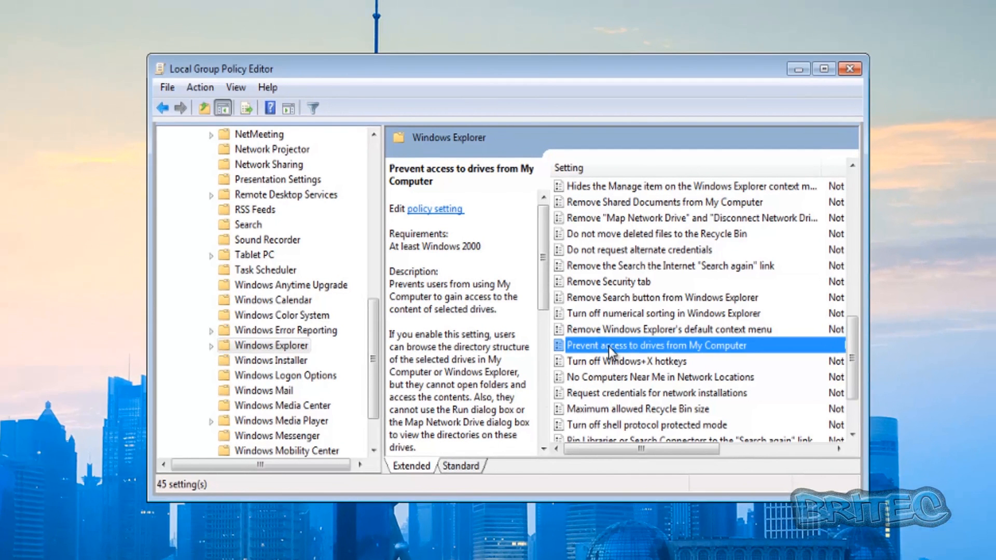
# Set the policy to 'Do not restrict drives', mark it Not Configured, and close the dialog.
pyautogui.doubleClick(655, 345)
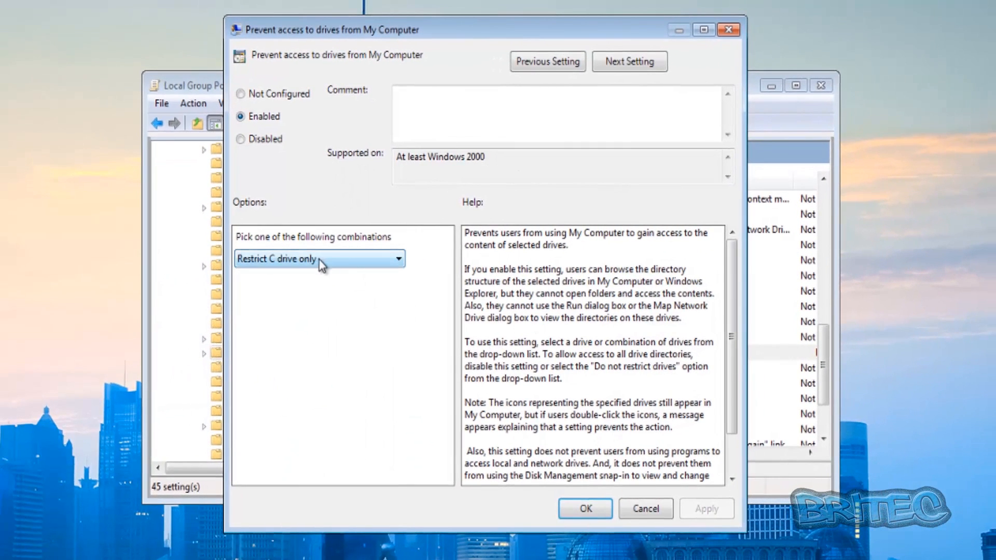
pyautogui.click(319, 258)
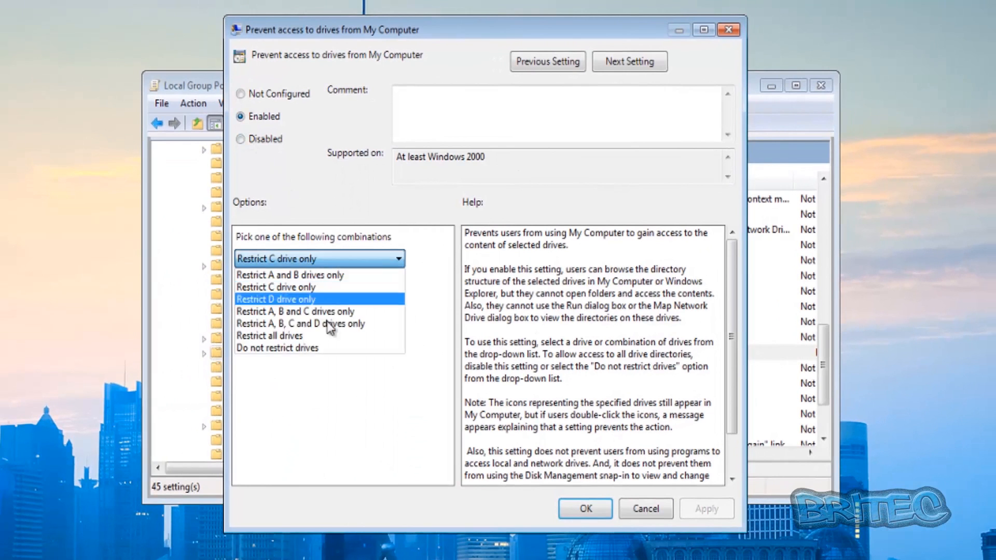
pyautogui.click(278, 349)
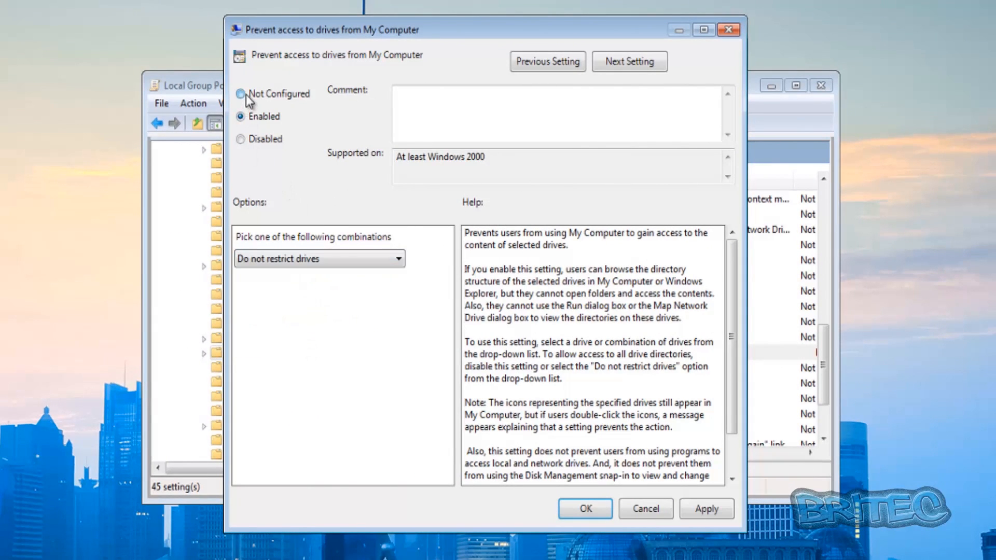
pyautogui.click(241, 93)
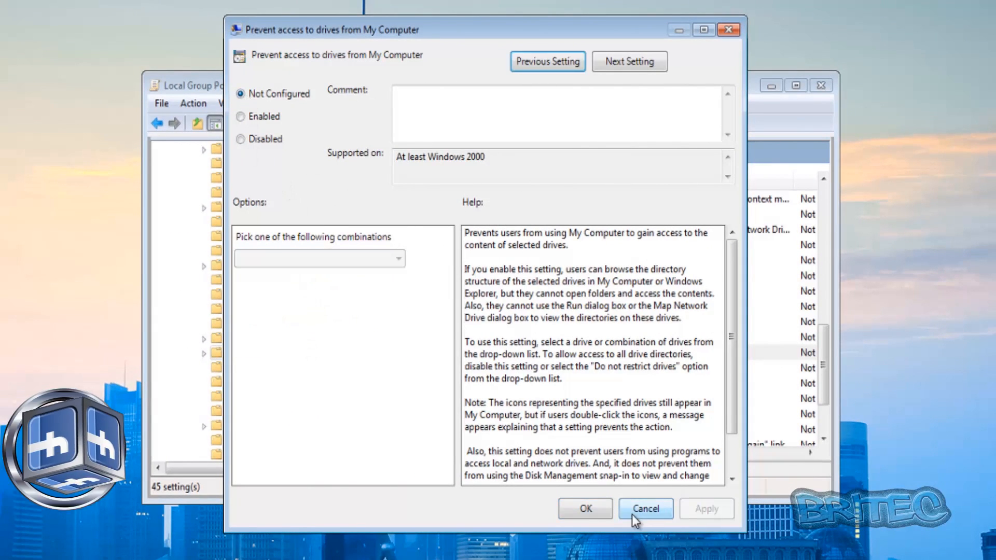
pyautogui.click(645, 509)
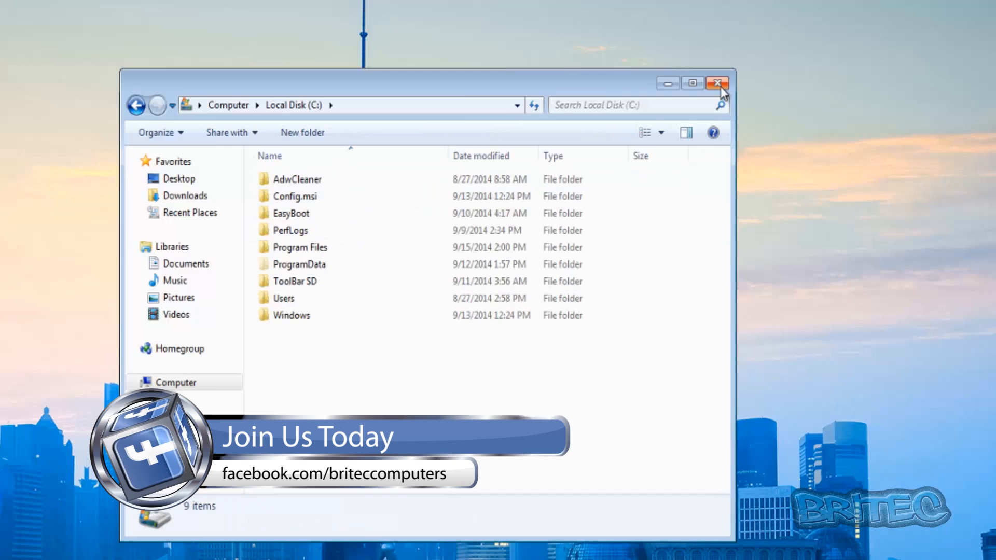
# Close the Local Disk (C:) Explorer window to return to the desktop.
pyautogui.click(718, 83)
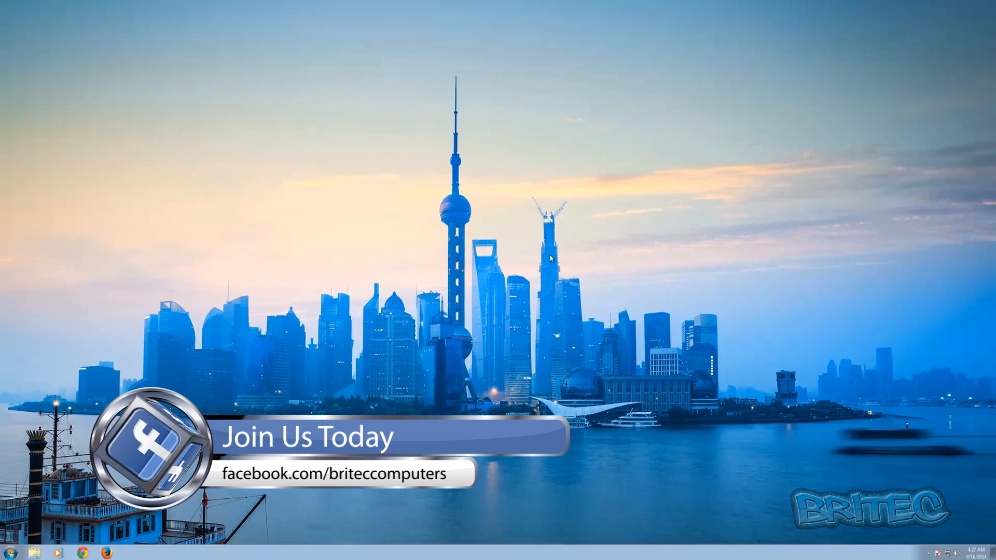